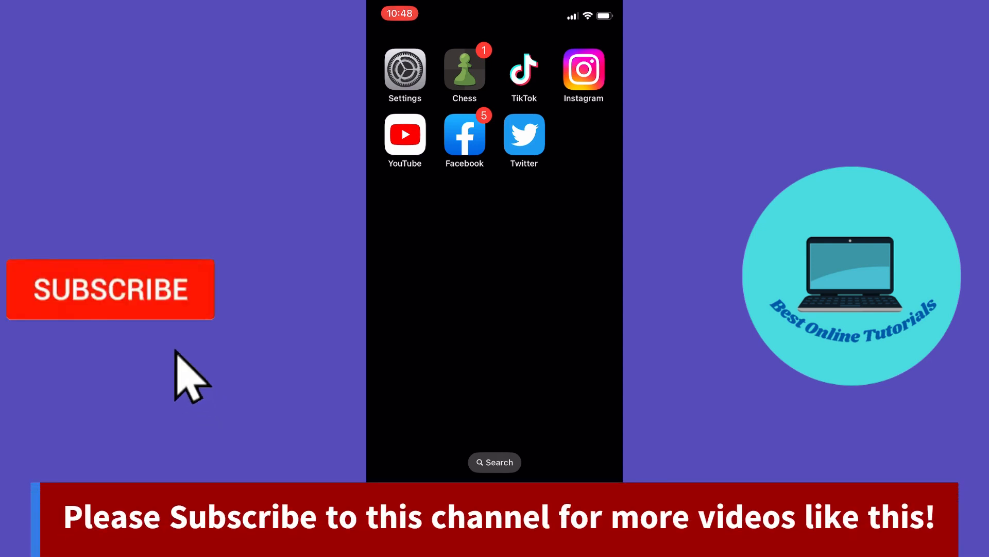
Launch Twitter from the iOS home screen to reach the Following feed
click(110, 289)
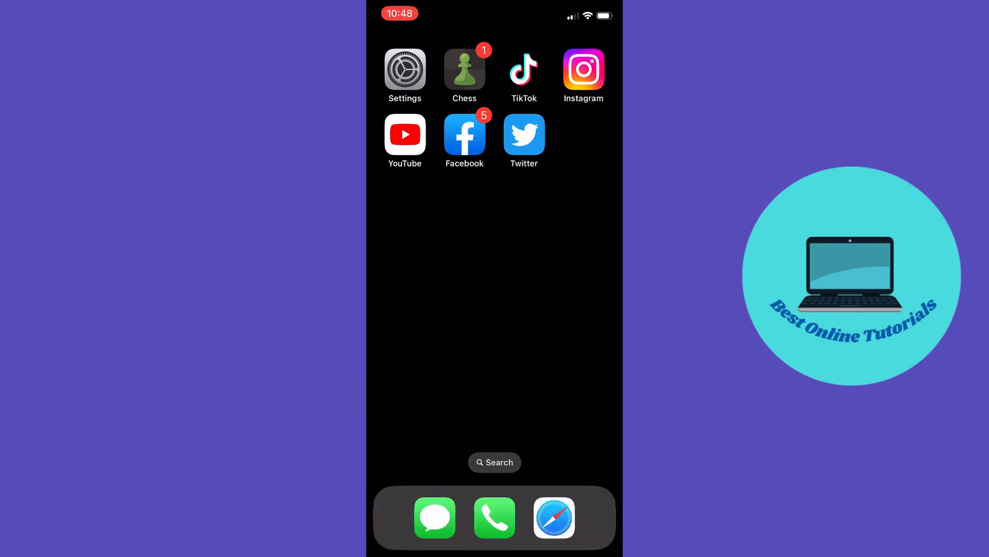
click(524, 134)
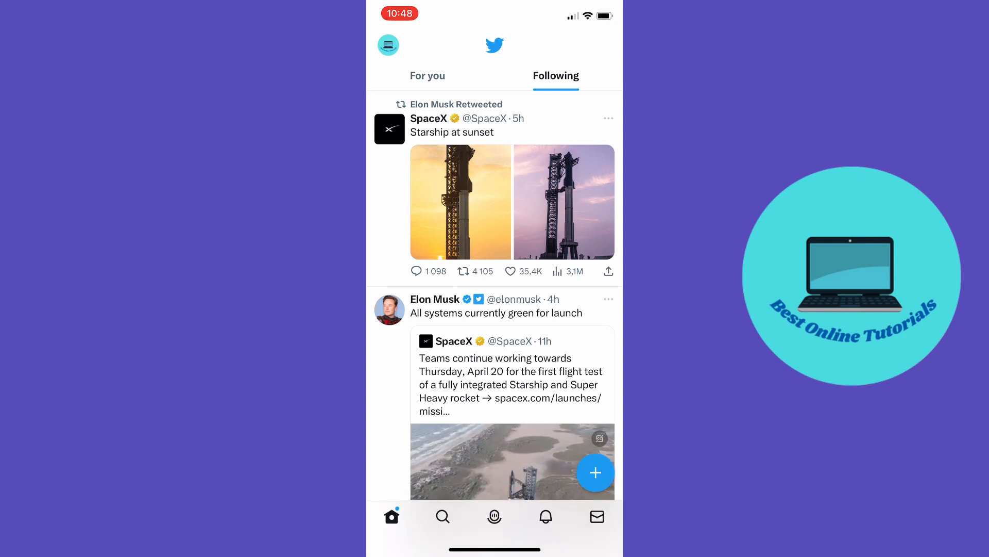
Go from the avatar side menu into Settings and privacy, then Your account
click(388, 45)
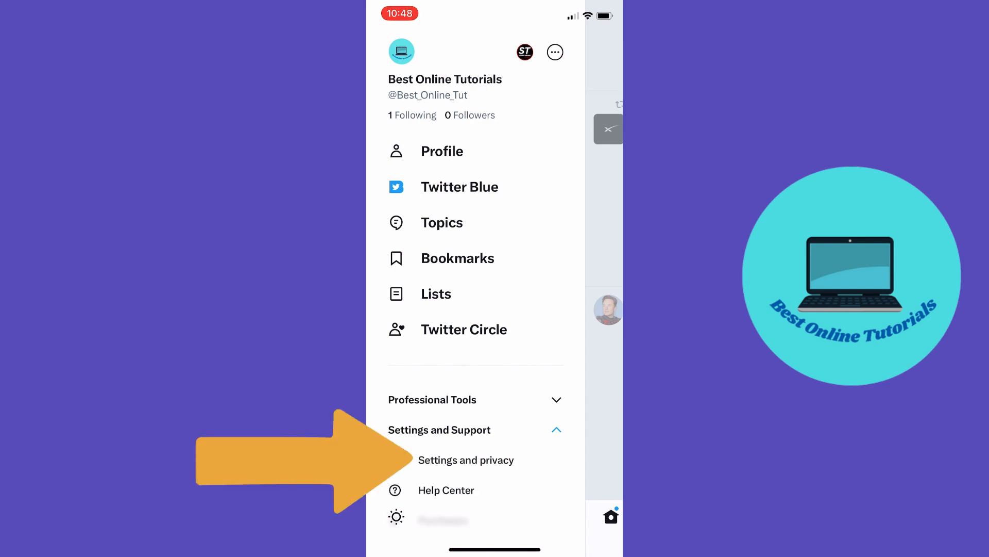
click(466, 460)
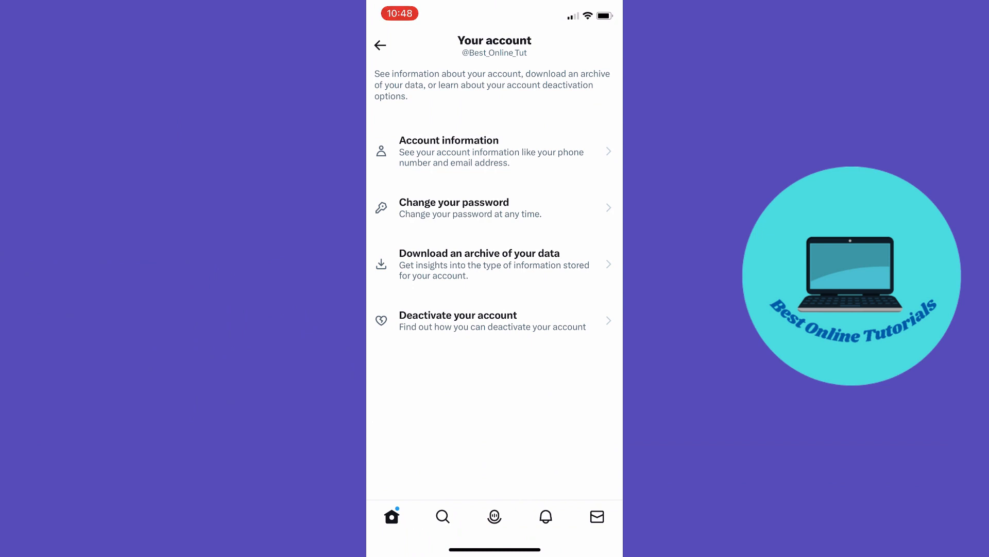
click(462, 152)
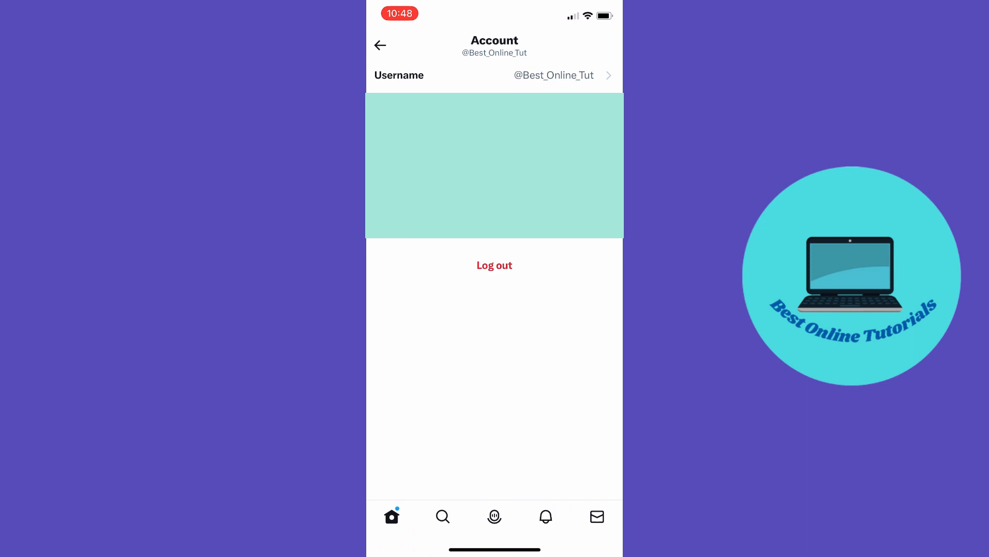
click(554, 76)
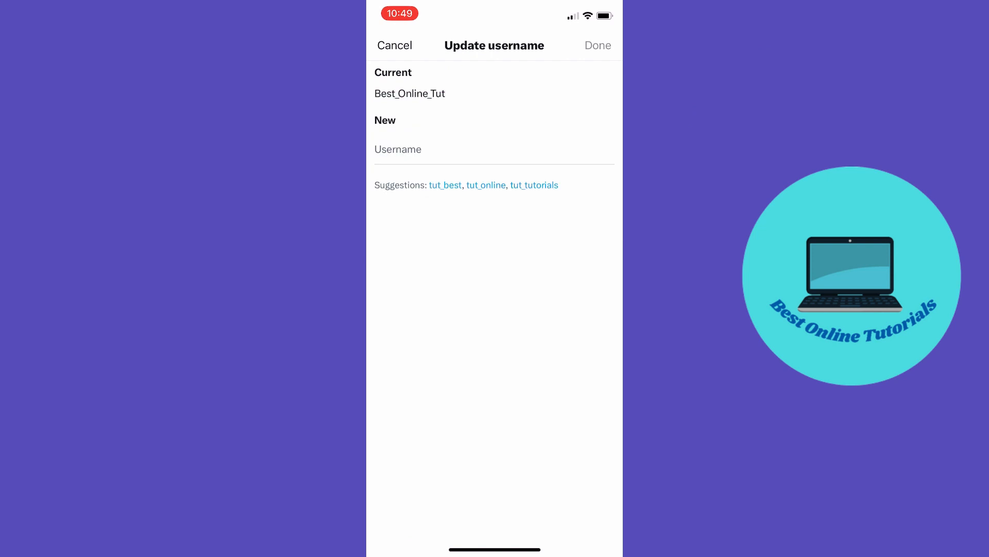
click(598, 46)
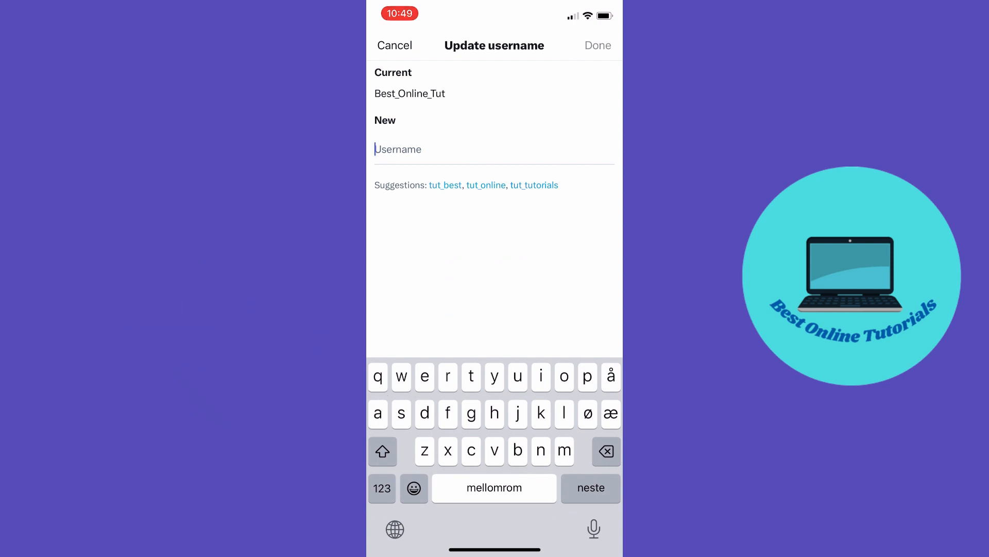
click(395, 45)
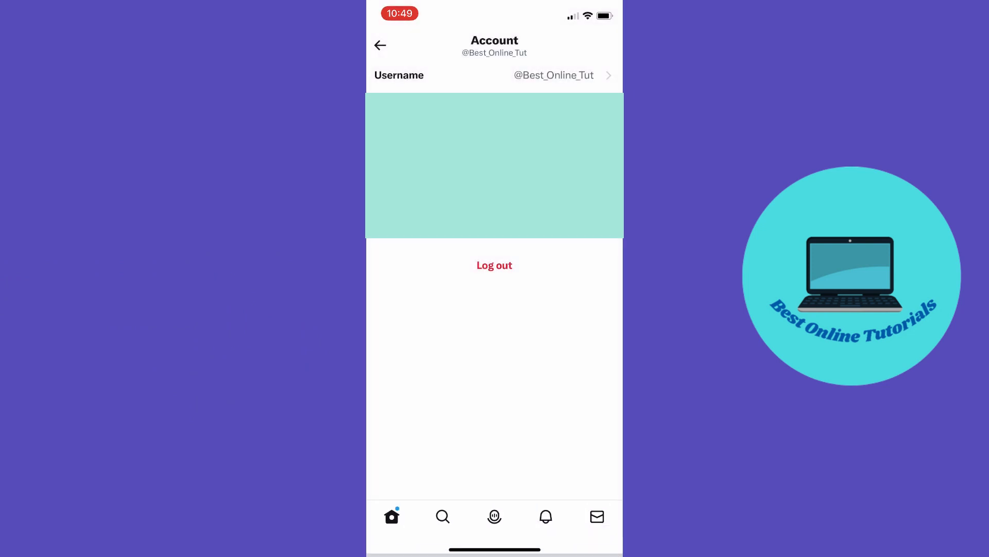
Return to the home feed and open the Best Online Tutorials profile from the avatar
click(380, 45)
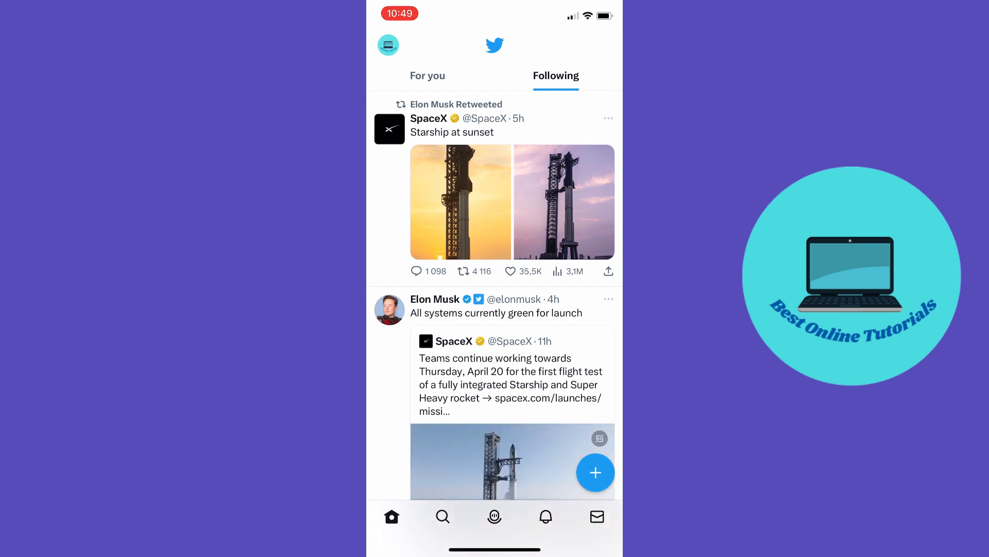
click(388, 45)
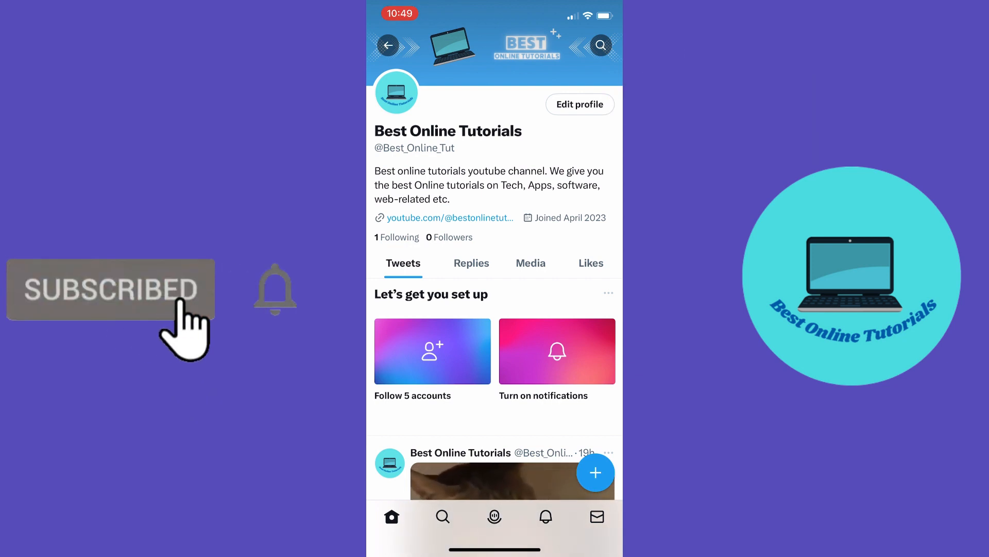
Open Edit profile and shorten the Name field to 'Best Online Tutor'
click(579, 105)
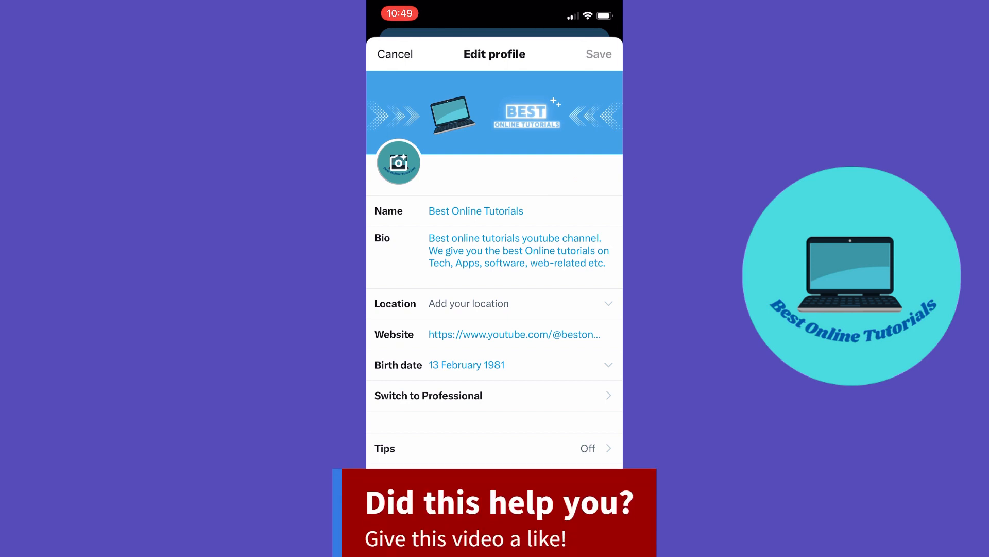
click(475, 211)
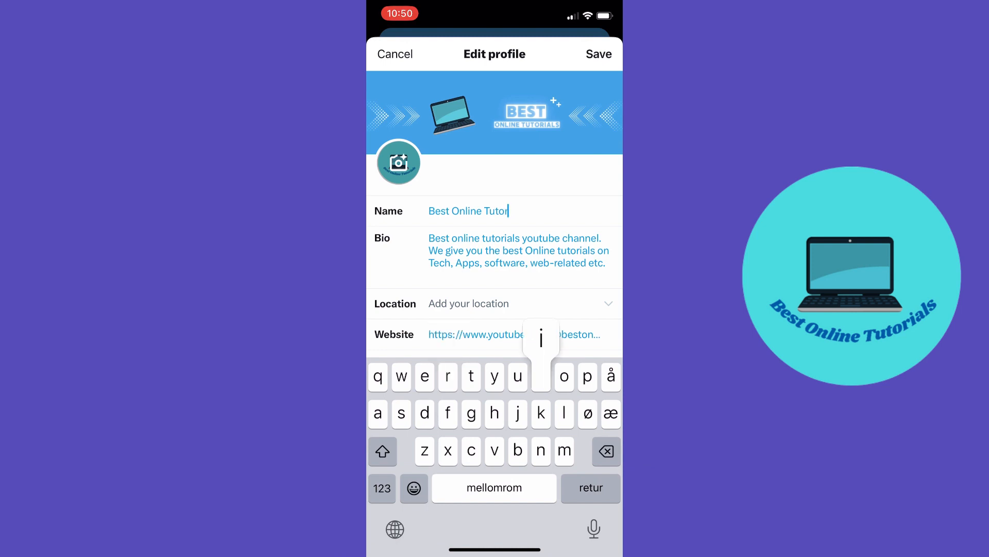
Type 'ials' back so the Name field reads 'Best Online Tutorials'
text(ials)
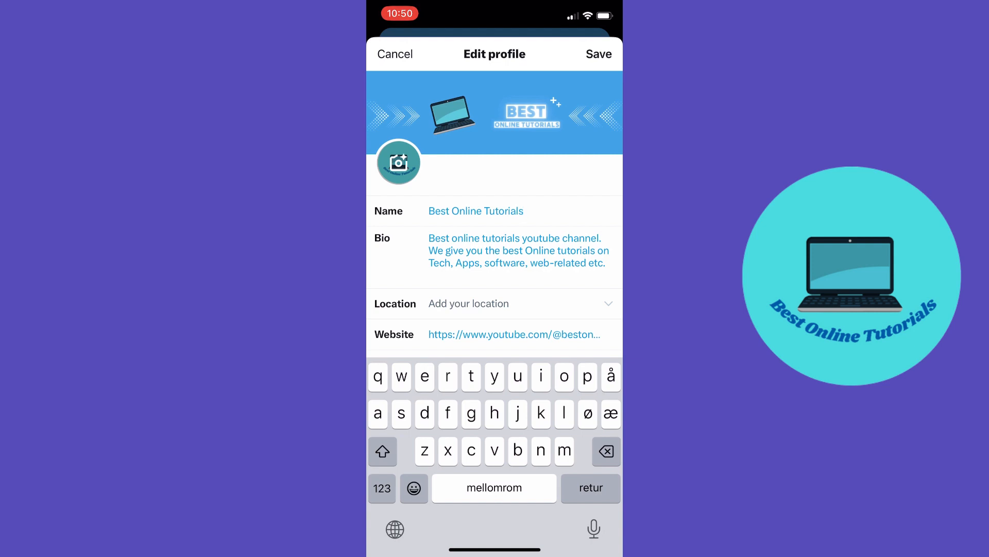
click(475, 211)
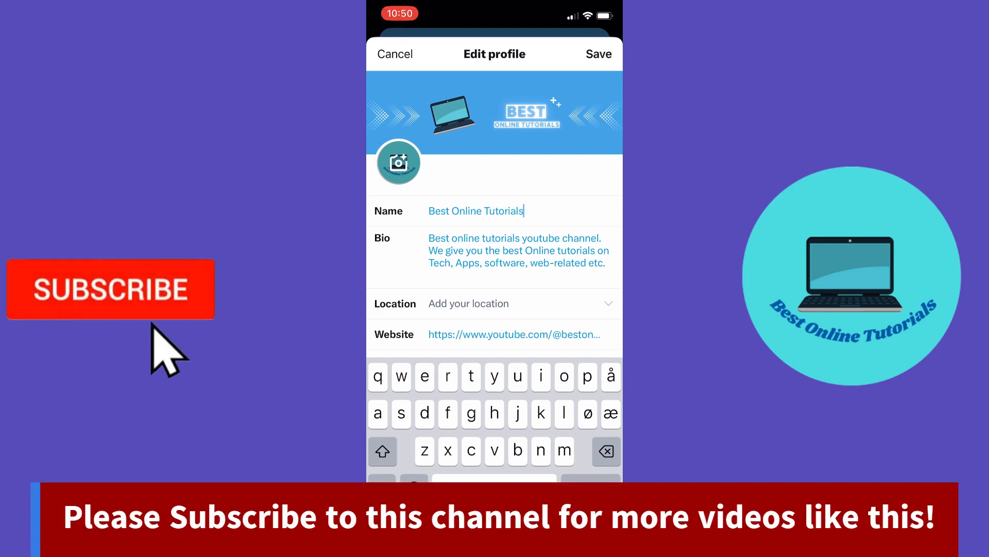
click(111, 290)
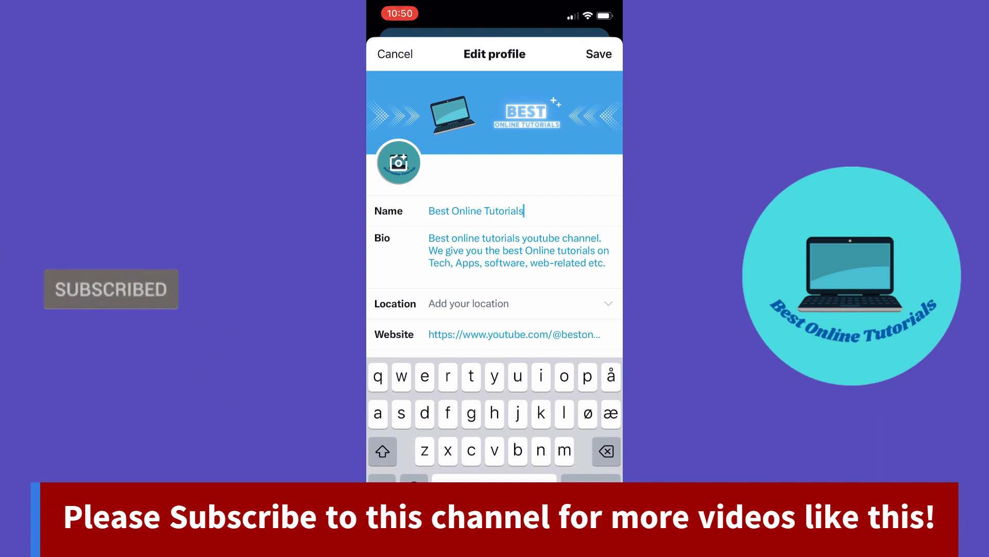